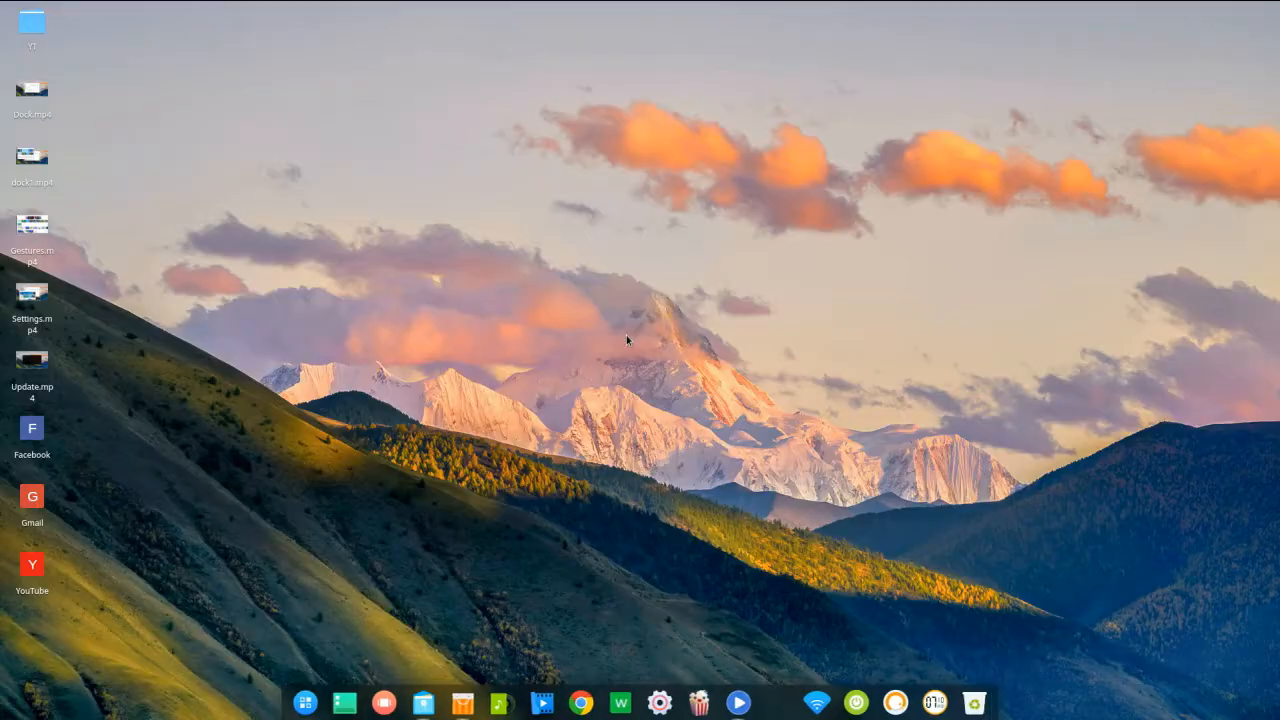
# - Reopen Deepin File Manager's Computer view from the dock and glance at its main menu
pyautogui.rightClick(628, 340)
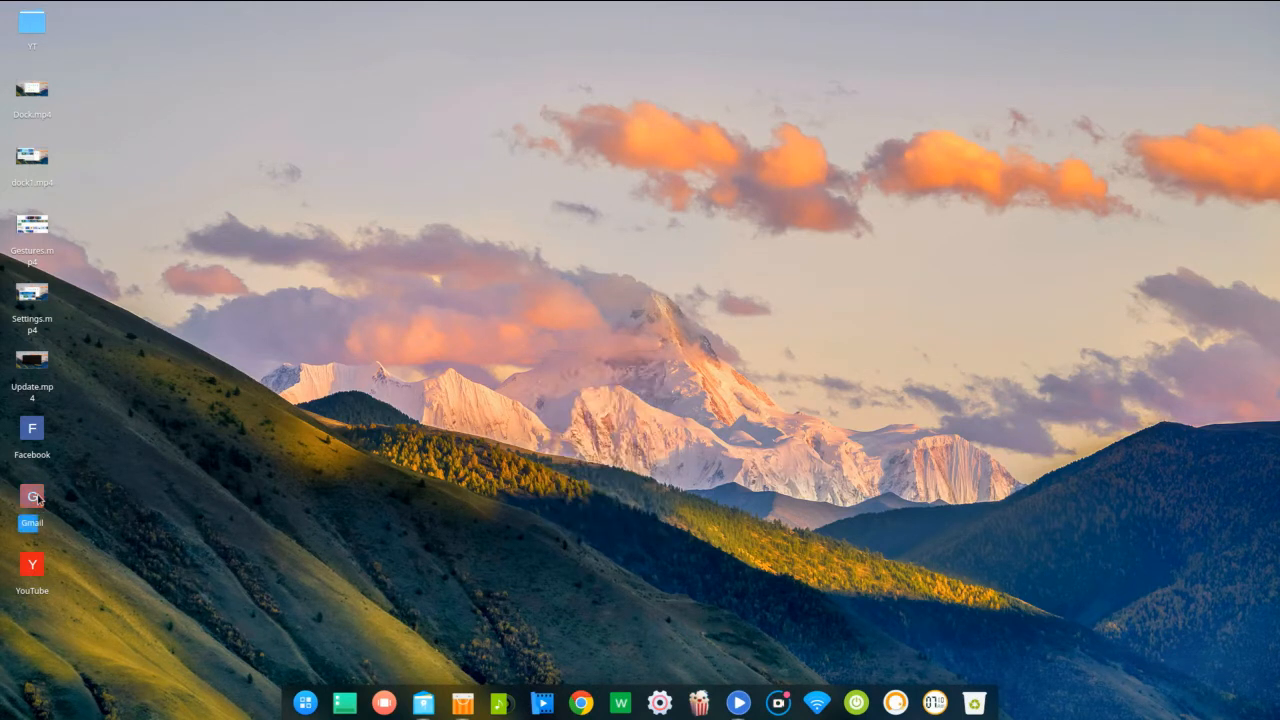
pyautogui.moveTo(464, 616)
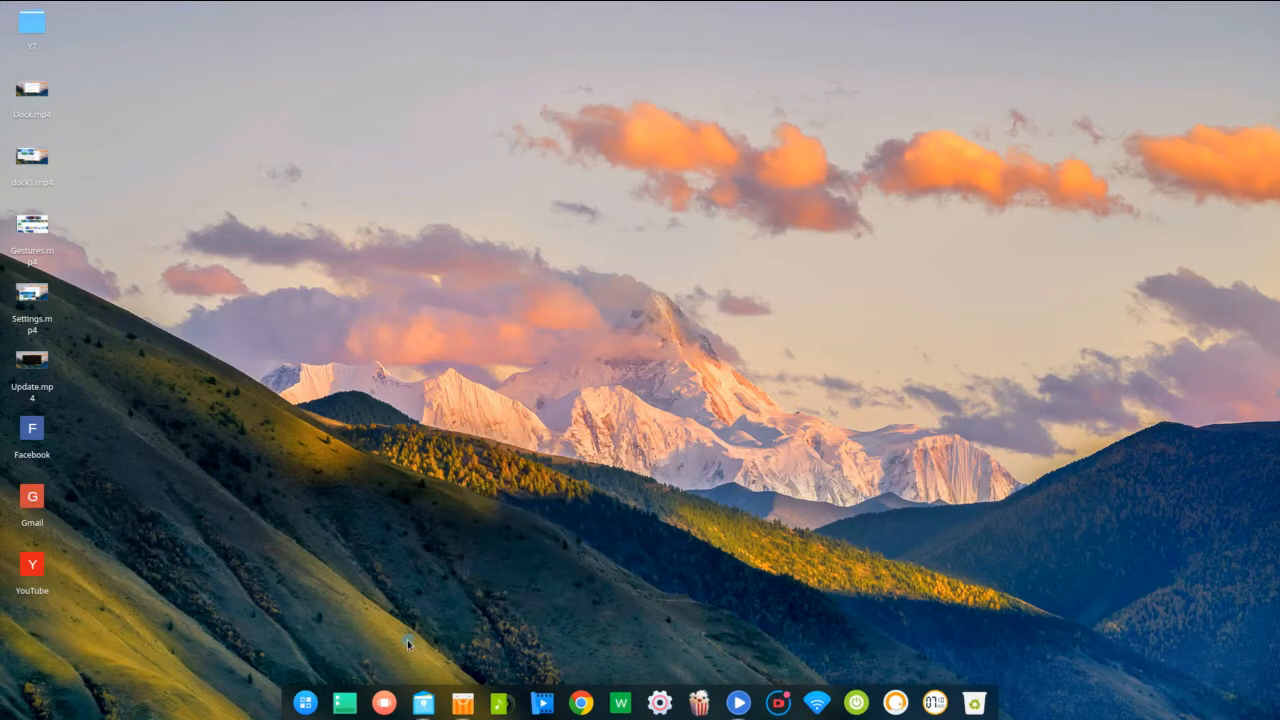
pyautogui.click(424, 702)
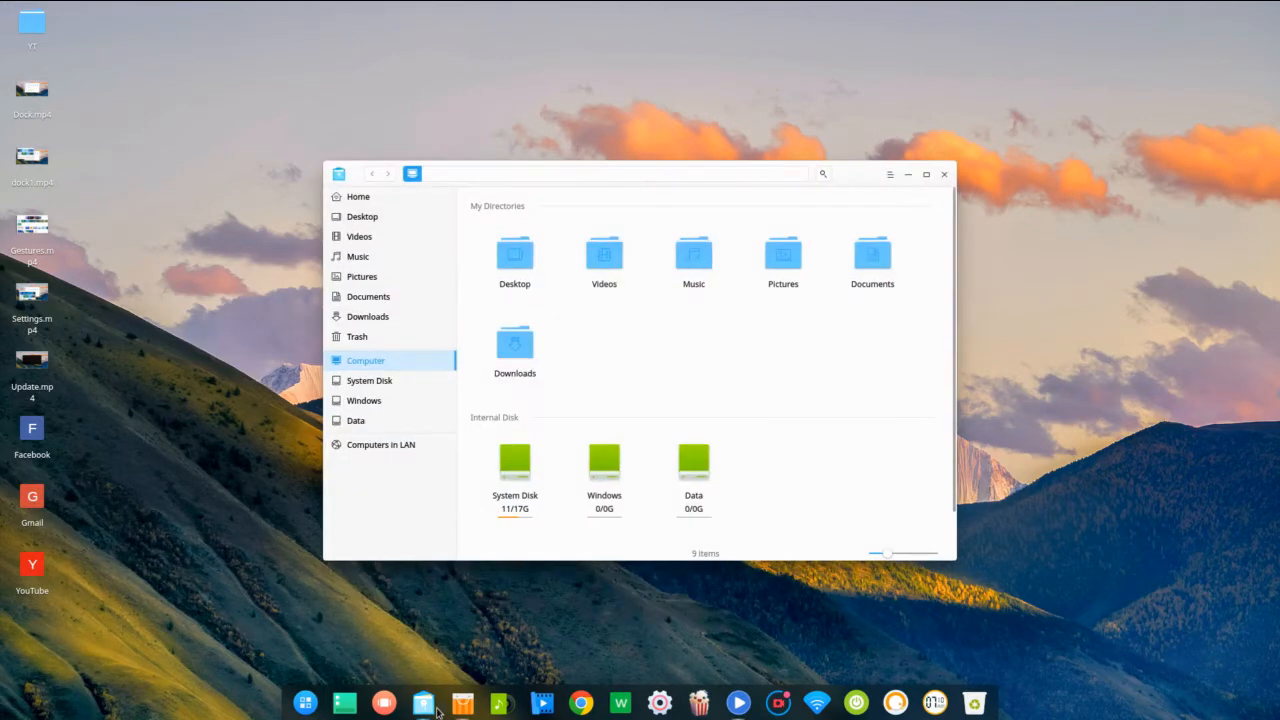
pyautogui.moveTo(462, 702)
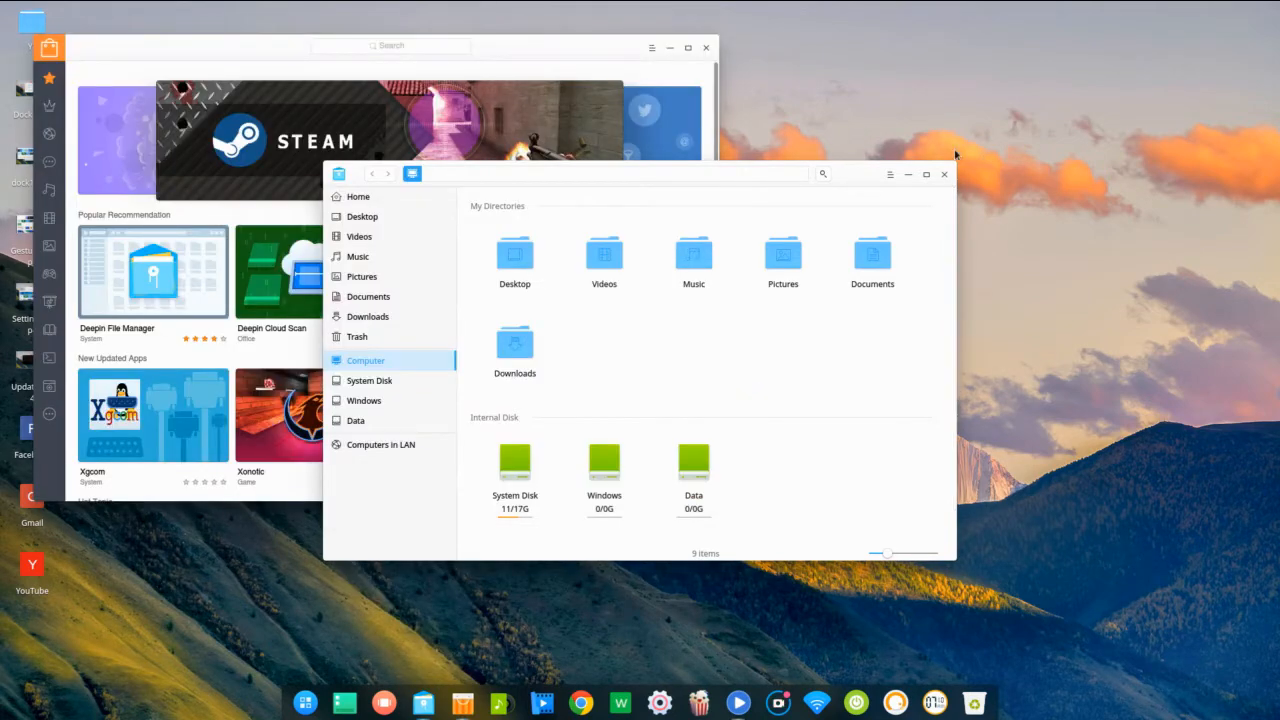
pyautogui.click(888, 172)
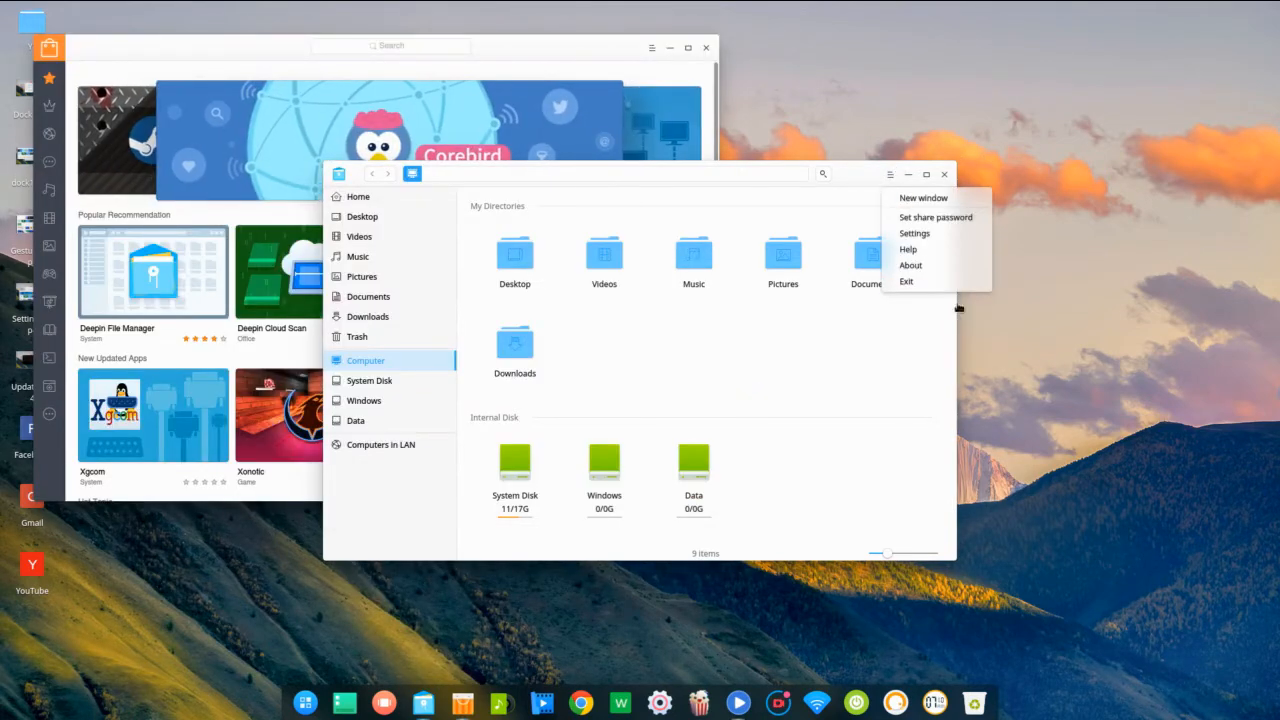
pyautogui.click(816, 218)
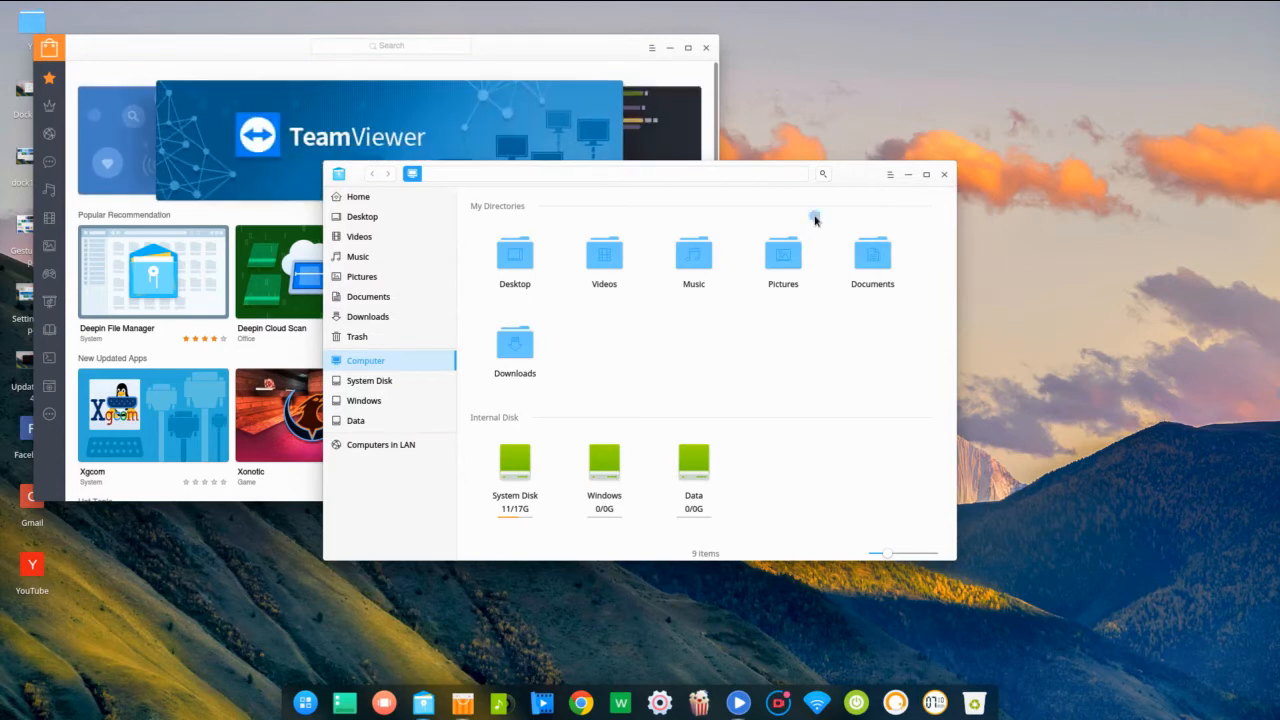
pyautogui.scroll(-3)
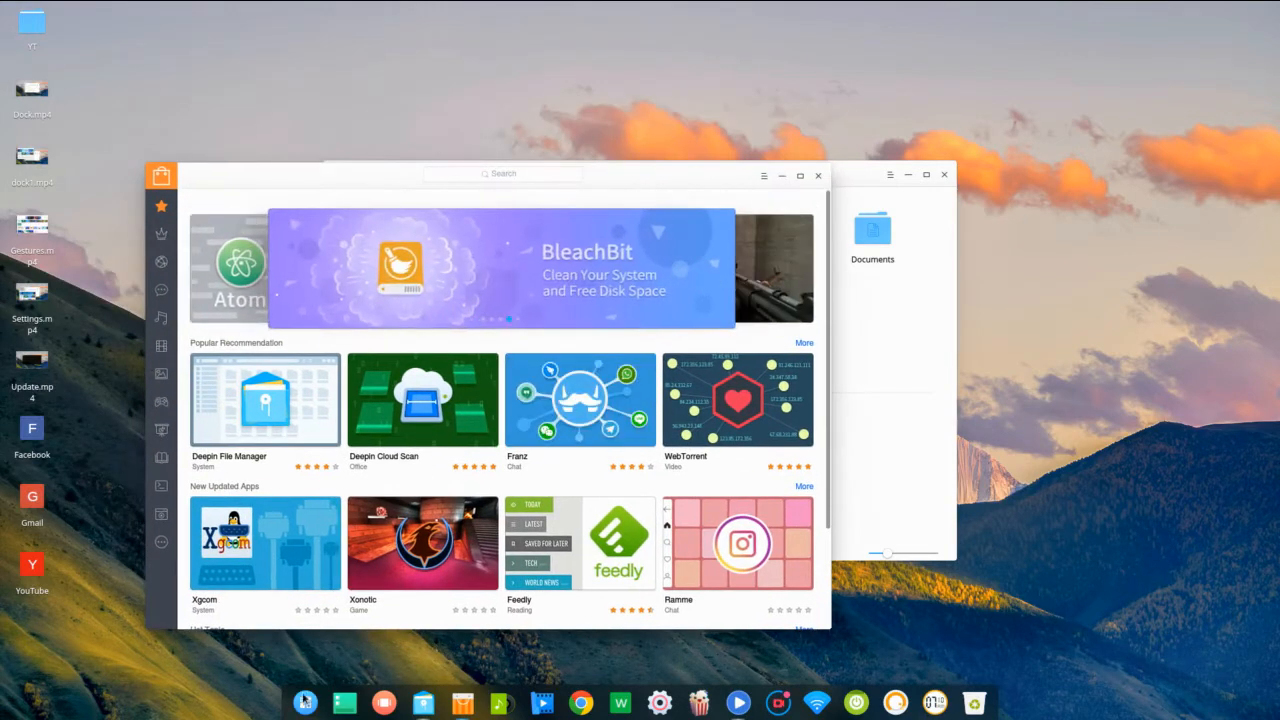
# - Hover the dock previews, then bring up the app store and the August 2017 calendar
pyautogui.click(304, 702)
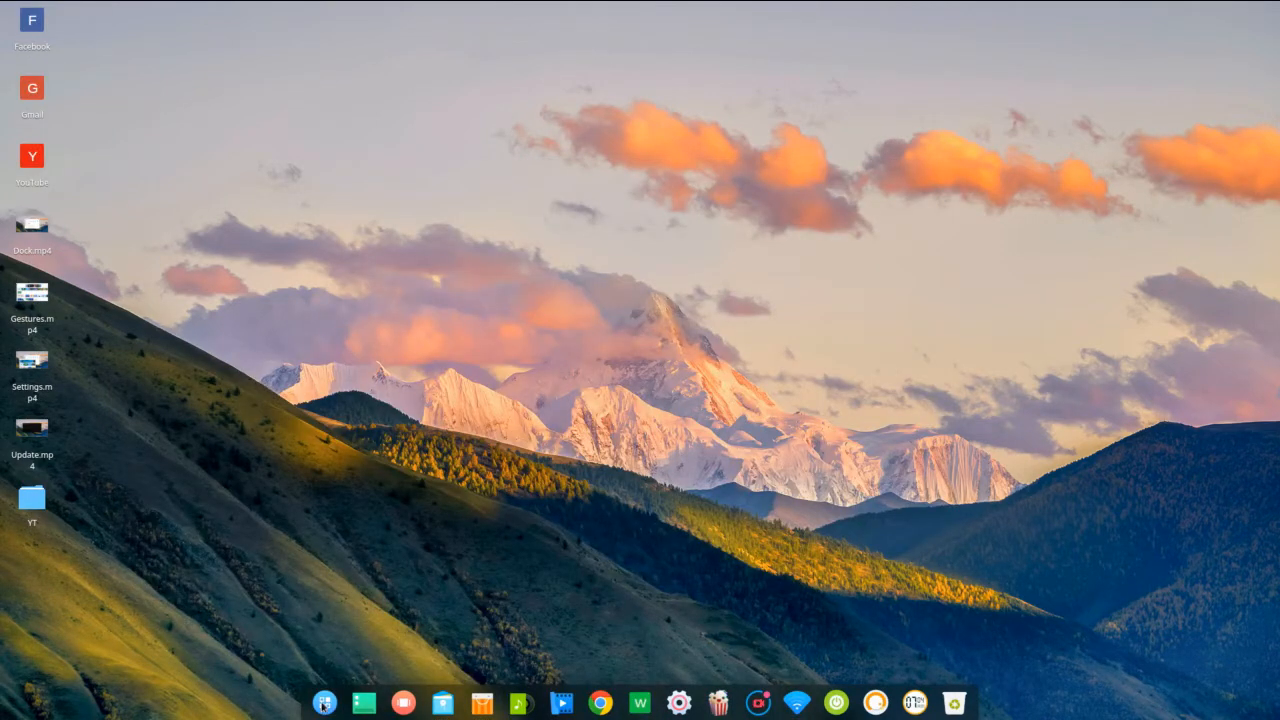
pyautogui.moveTo(364, 704)
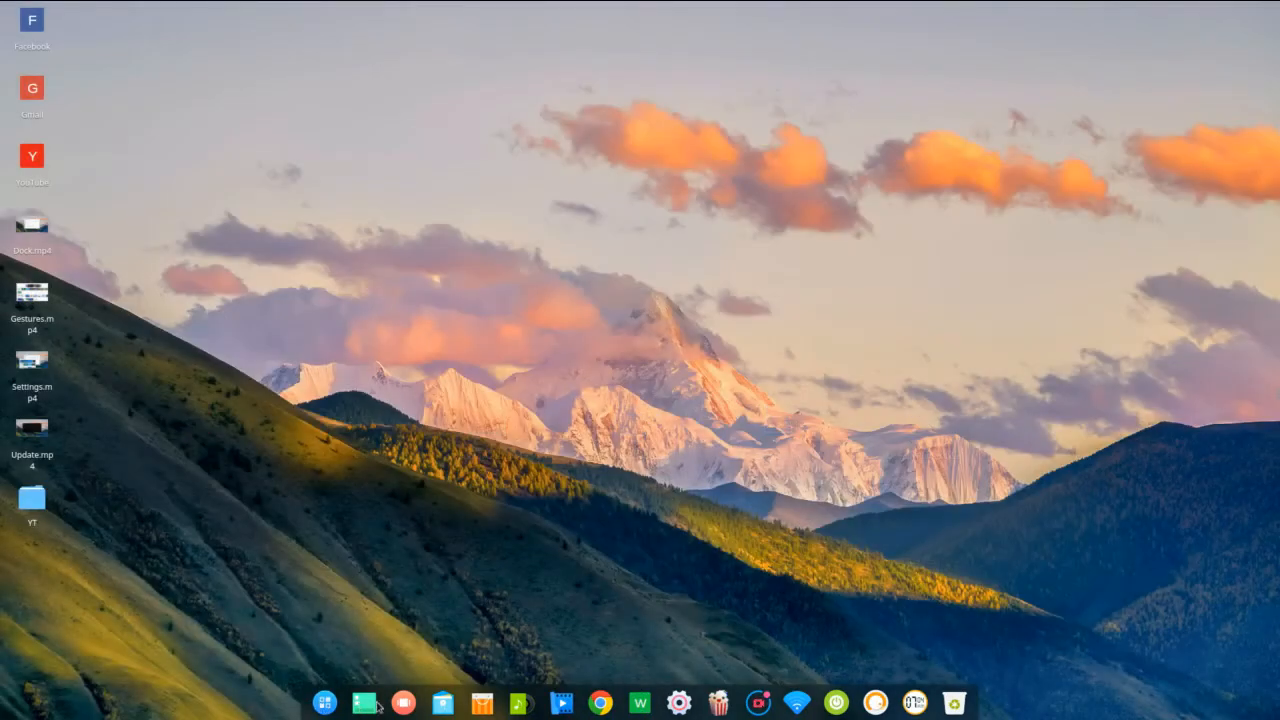
pyautogui.click(364, 702)
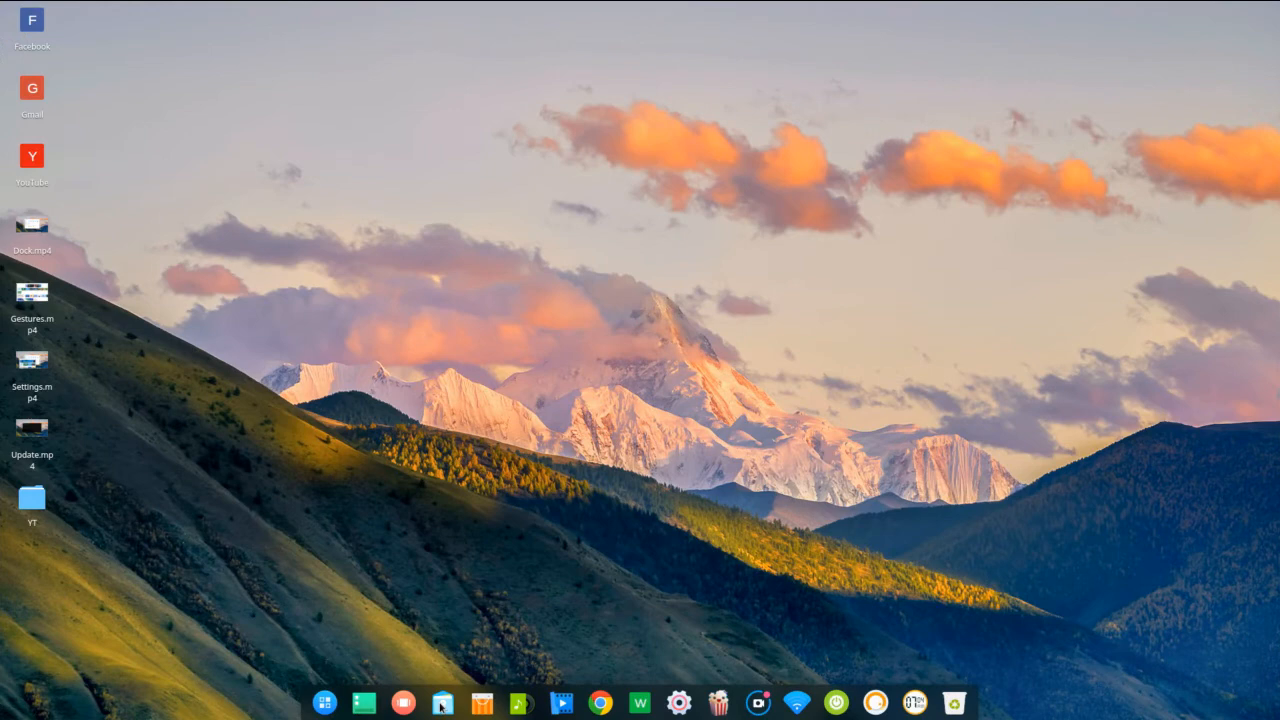
pyautogui.click(442, 704)
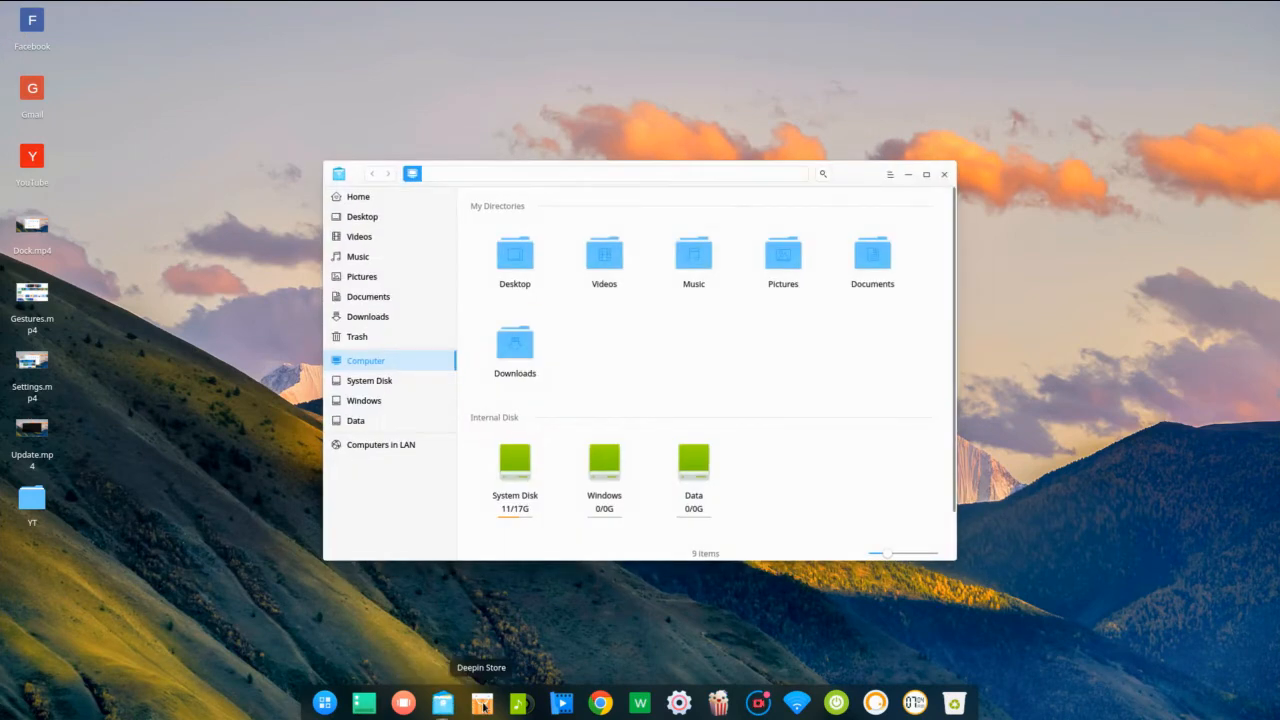
pyautogui.click(482, 704)
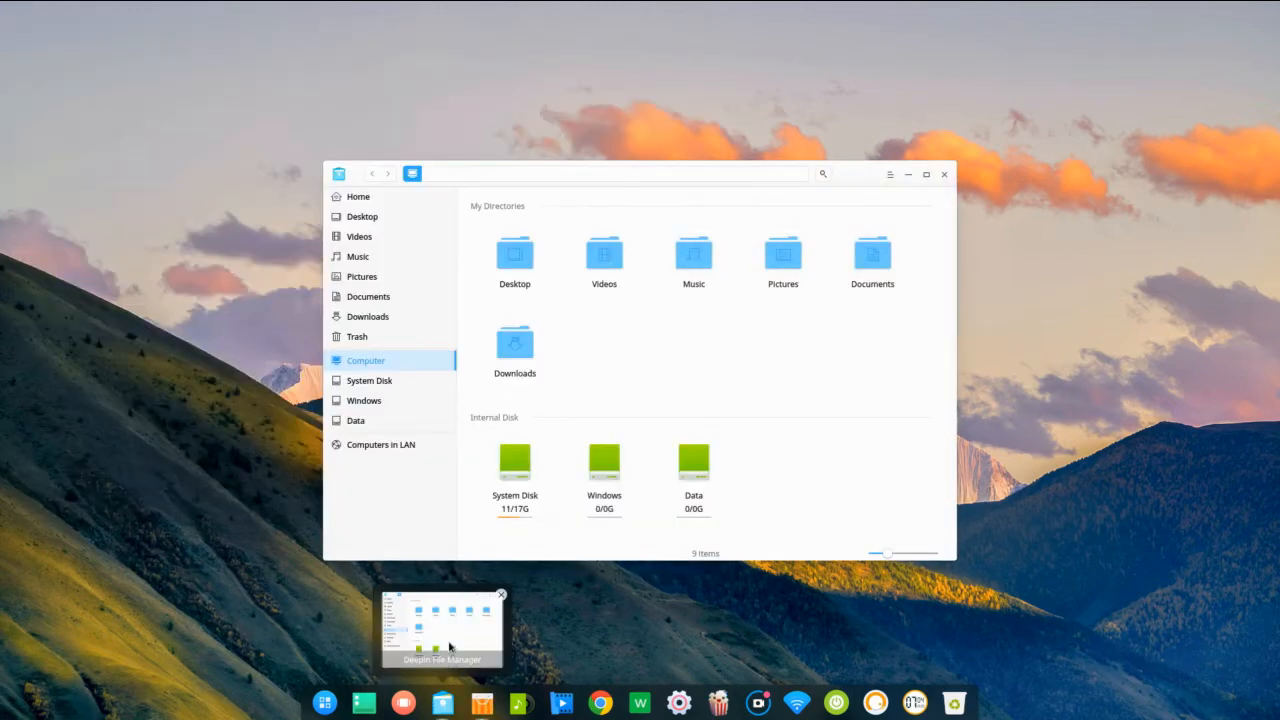
pyautogui.click(482, 702)
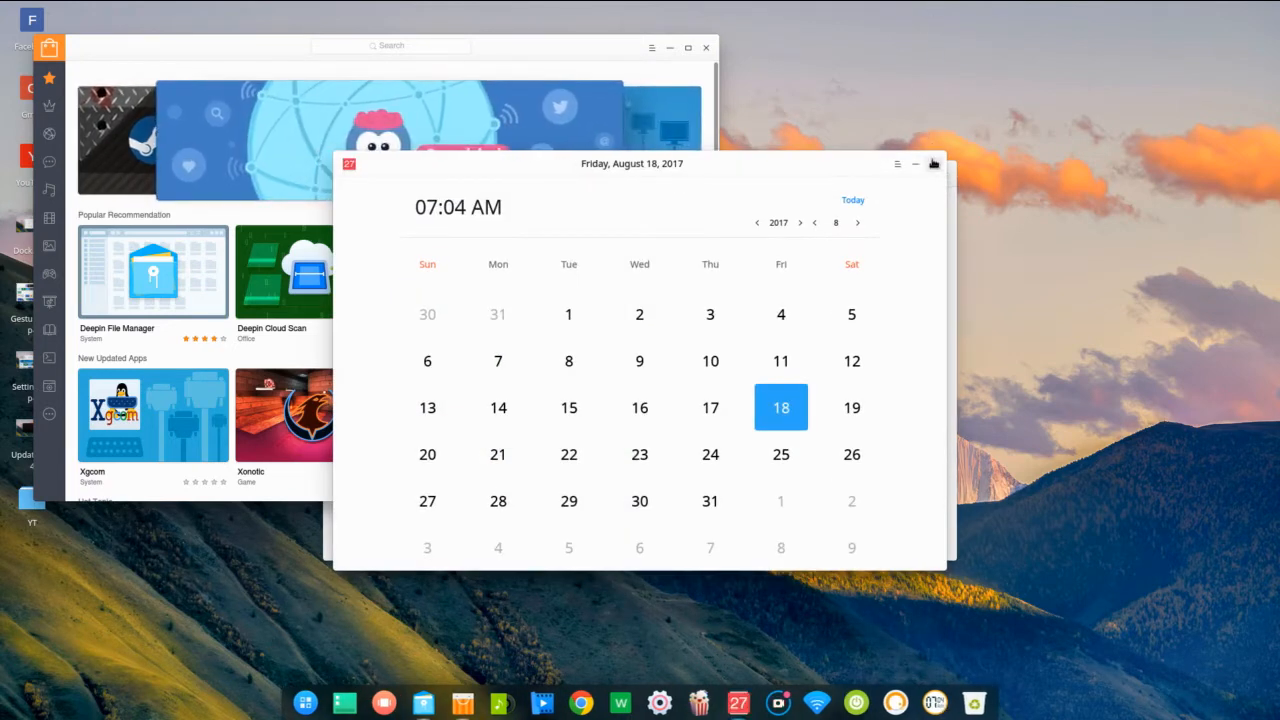
# - Close the calendar and store windows and bring up the full-screen launcher
pyautogui.click(932, 164)
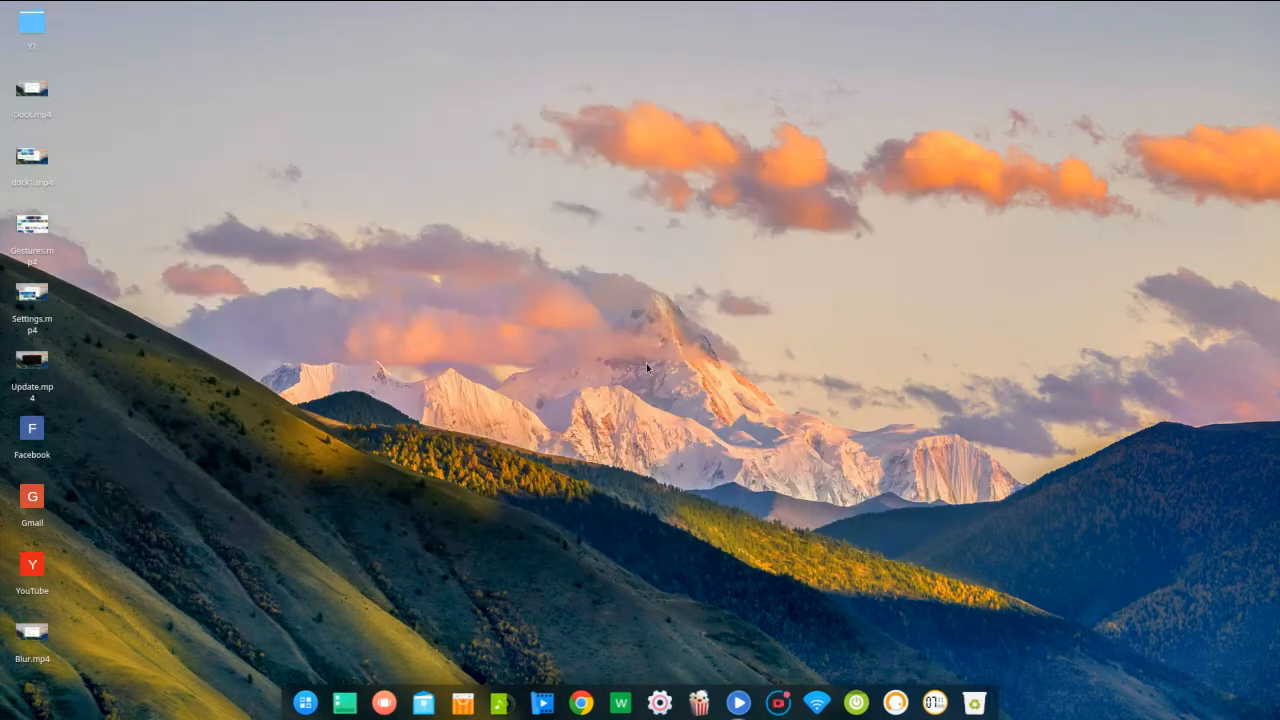
pyautogui.click(304, 702)
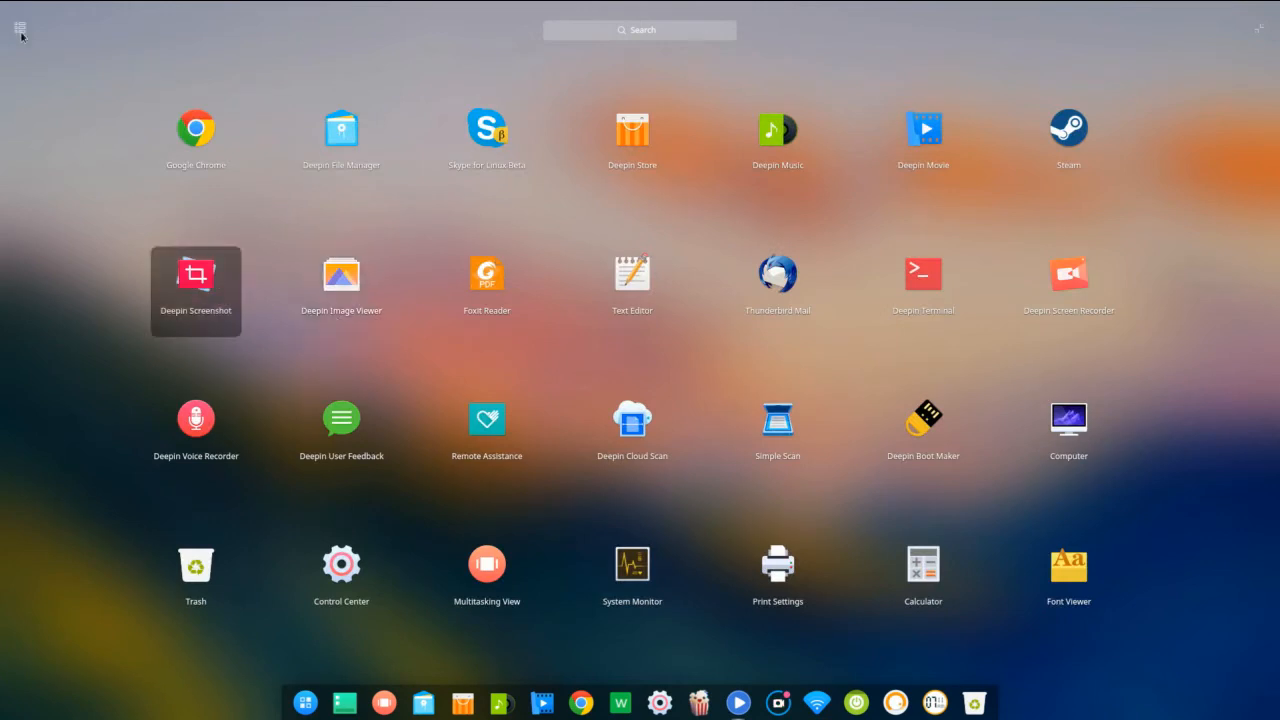
pyautogui.moveTo(488, 146)
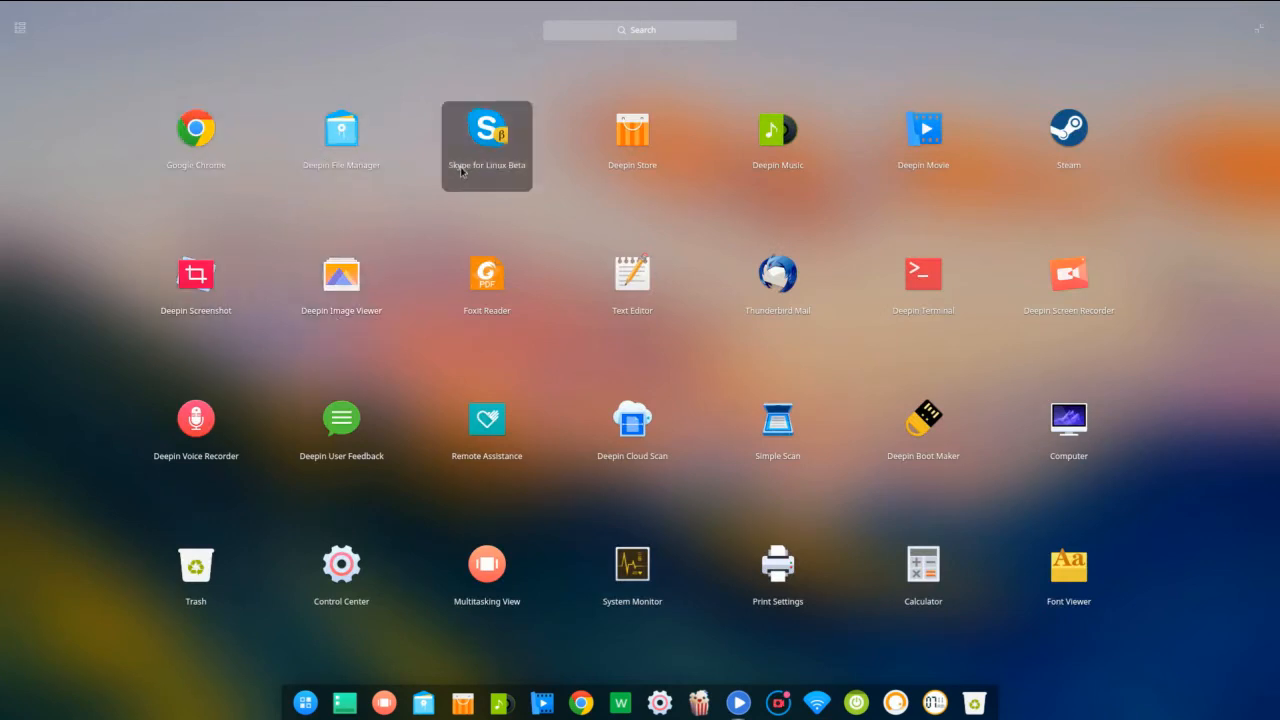
pyautogui.moveTo(1068, 144)
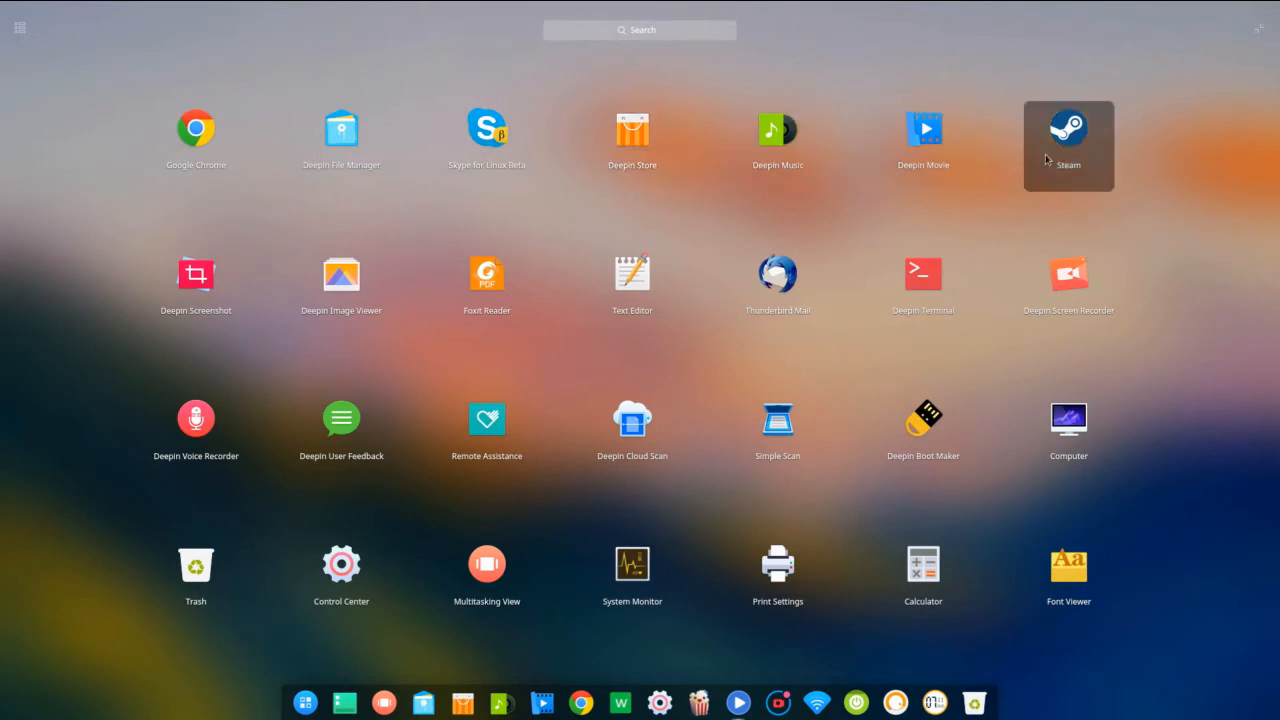
# - Scroll the launcher to its second page showing WPS Office and other apps
pyautogui.scroll(-3)
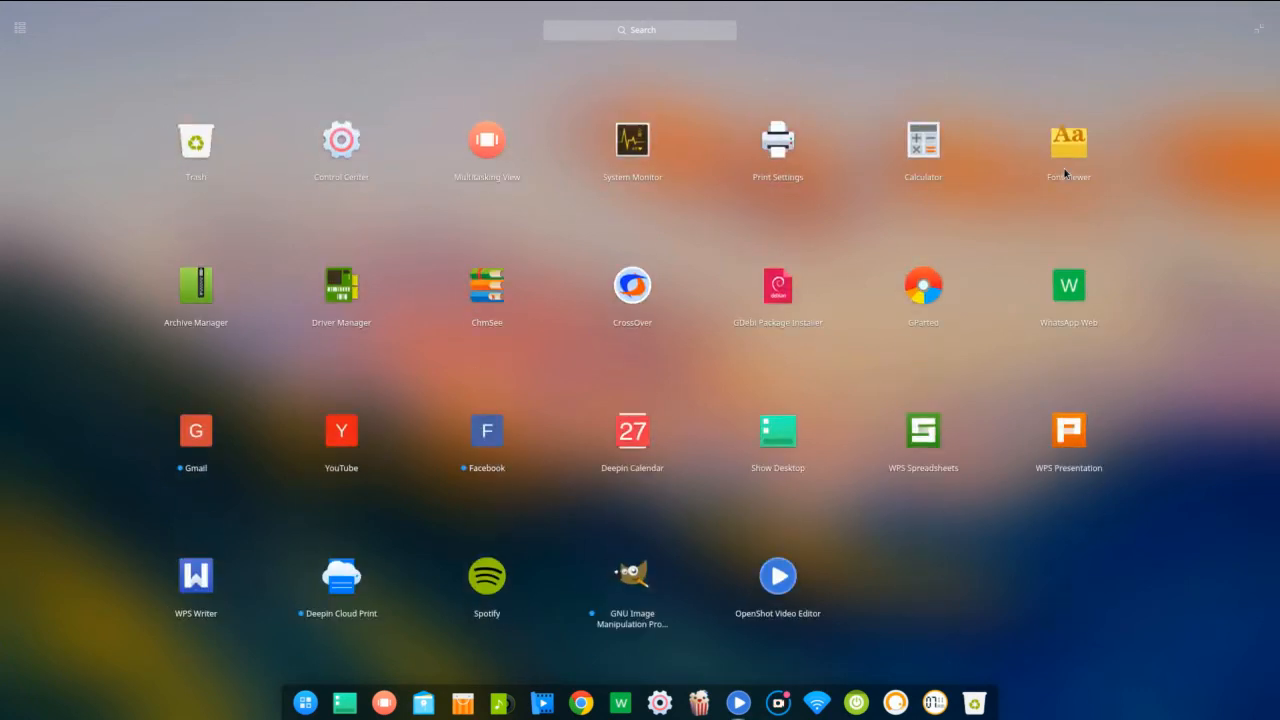
pyautogui.moveTo(196, 576)
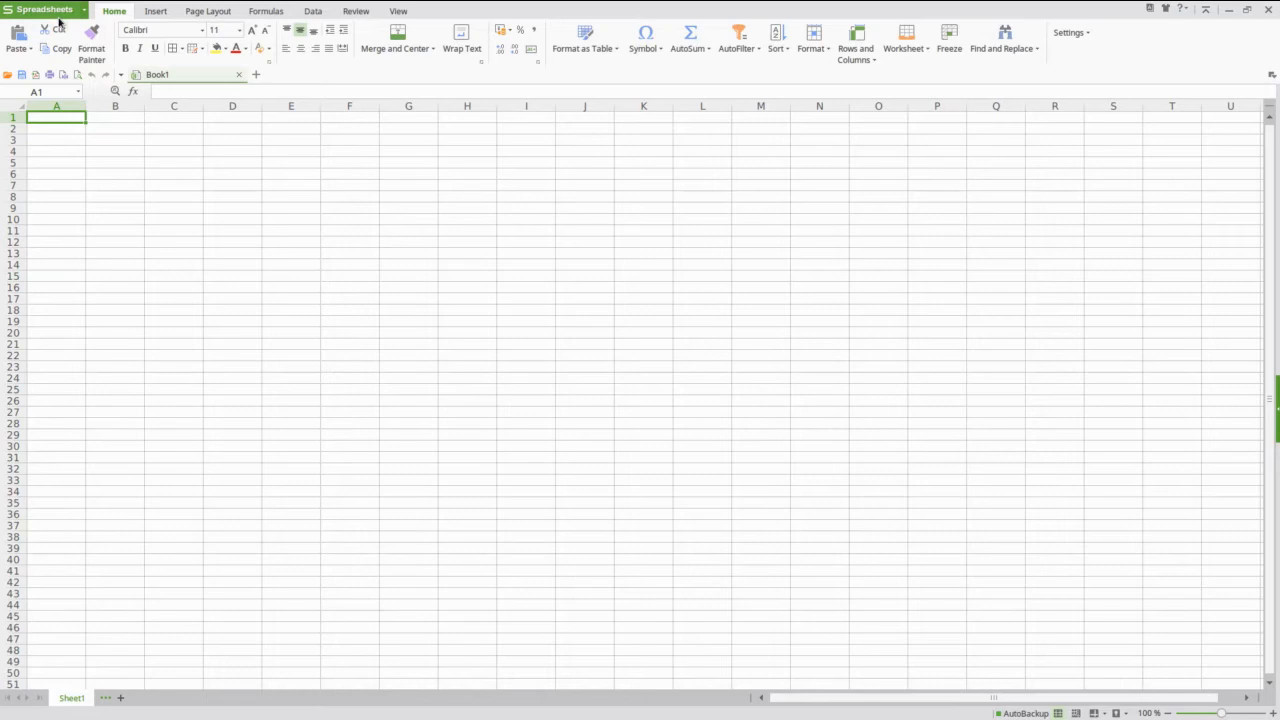
# - View the Spreadsheets menu's recent documents, then close the blank workbook
pyautogui.click(44, 8)
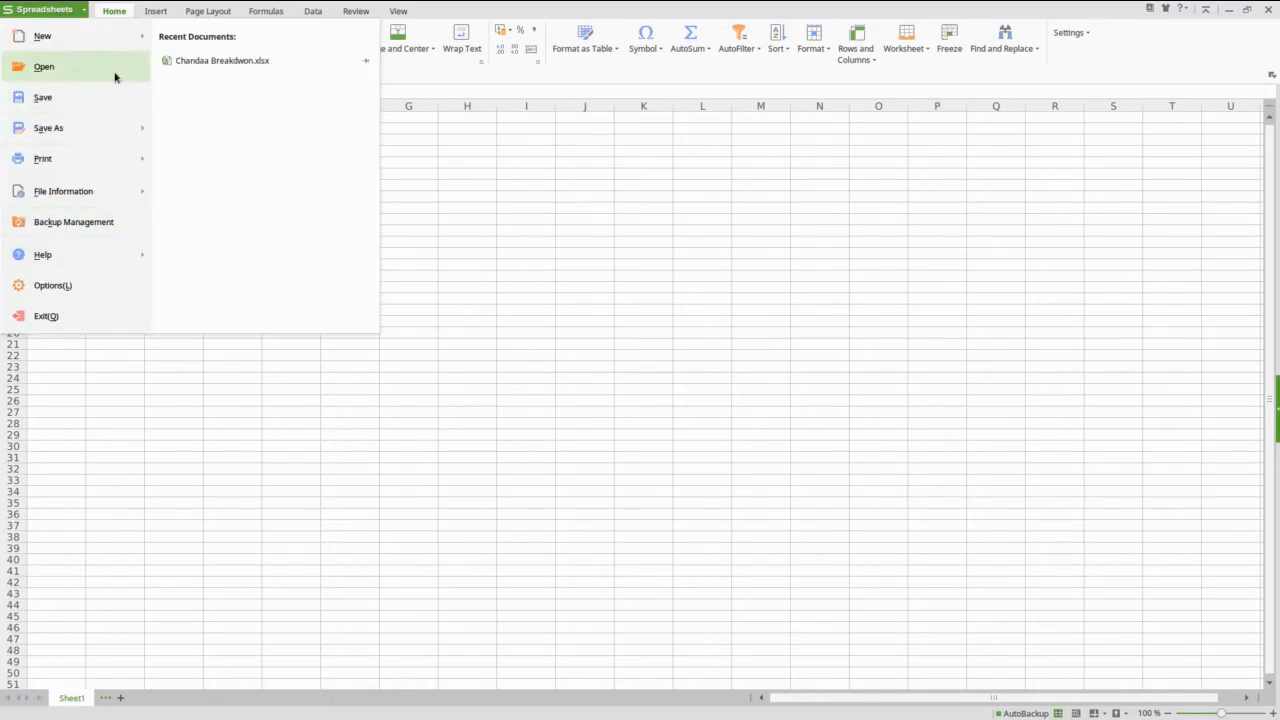
pyautogui.click(44, 36)
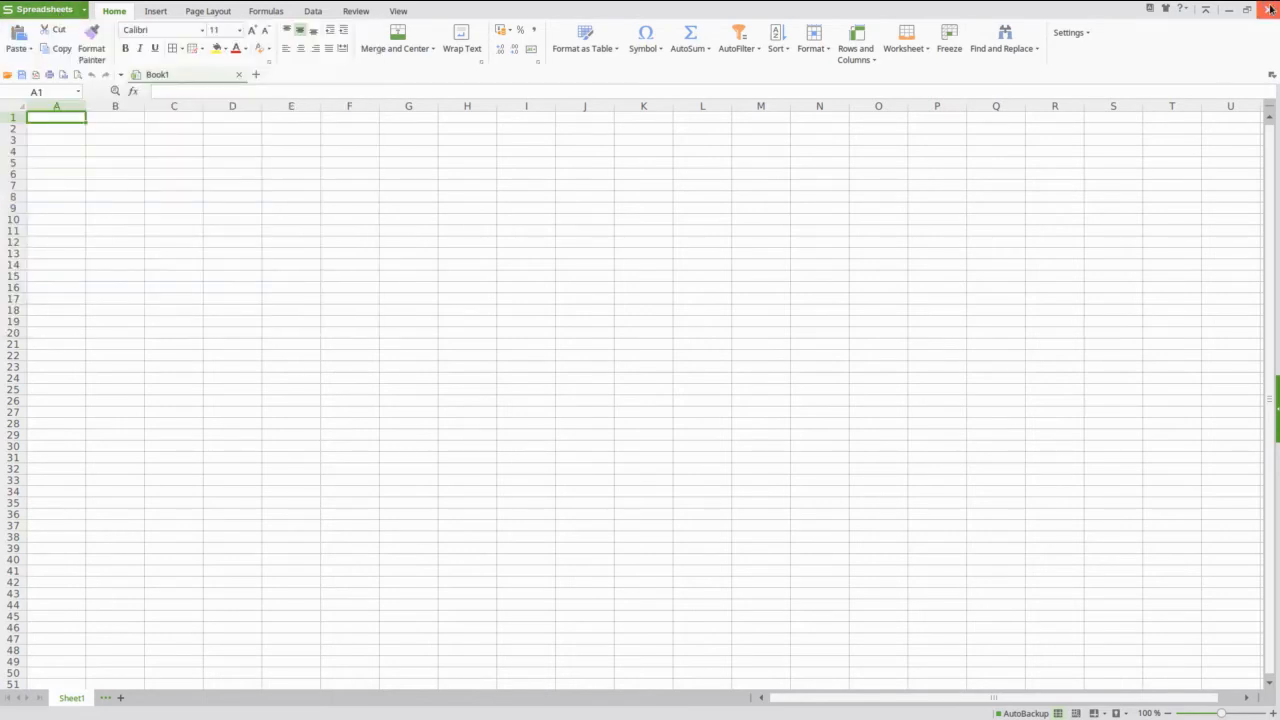
pyautogui.click(1272, 8)
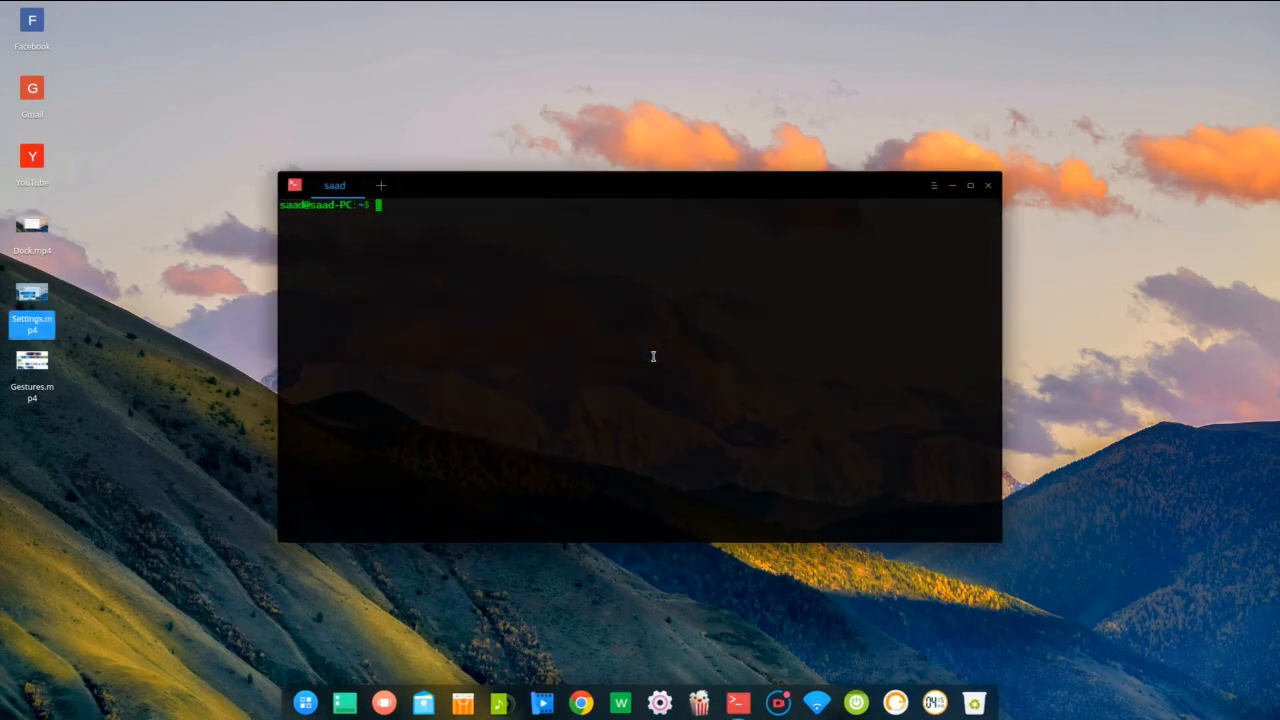
# - Enter 'sudo apt-get update && sudo apt-get upgrade' at the terminal prompt, then bring up Control Center
pyautogui.write('sudo apt-get')
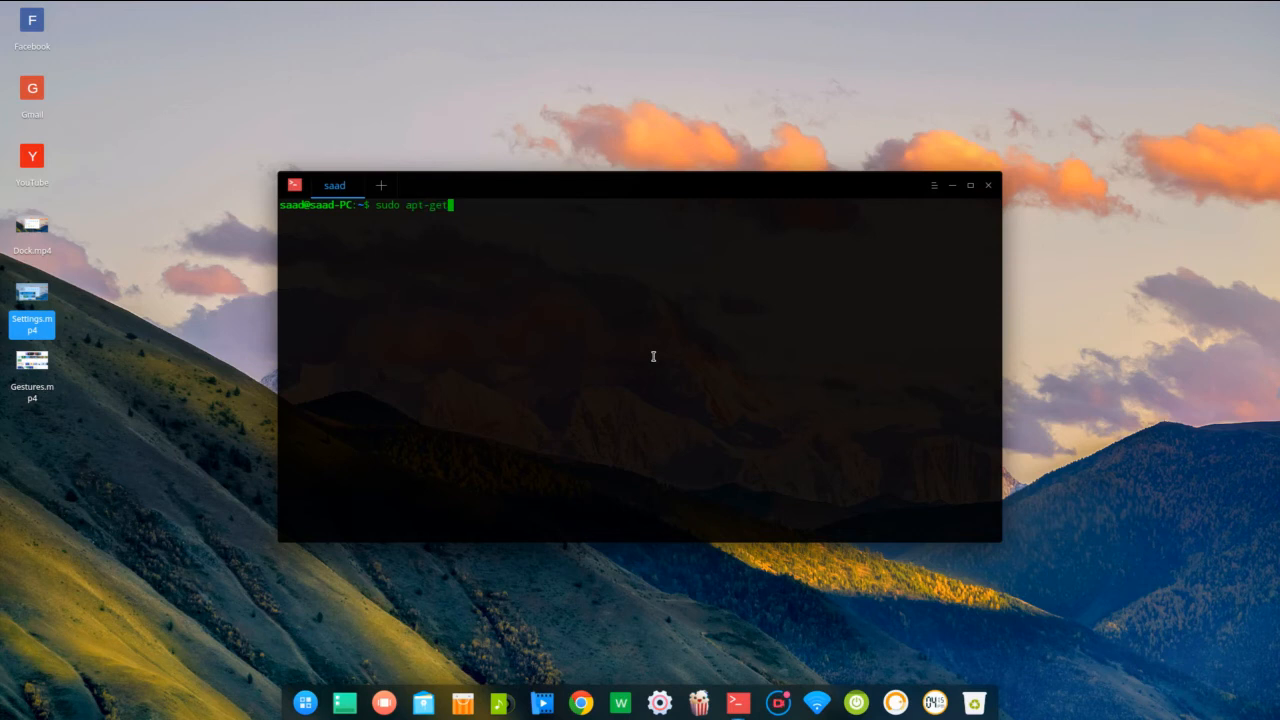
pyautogui.write('upda')
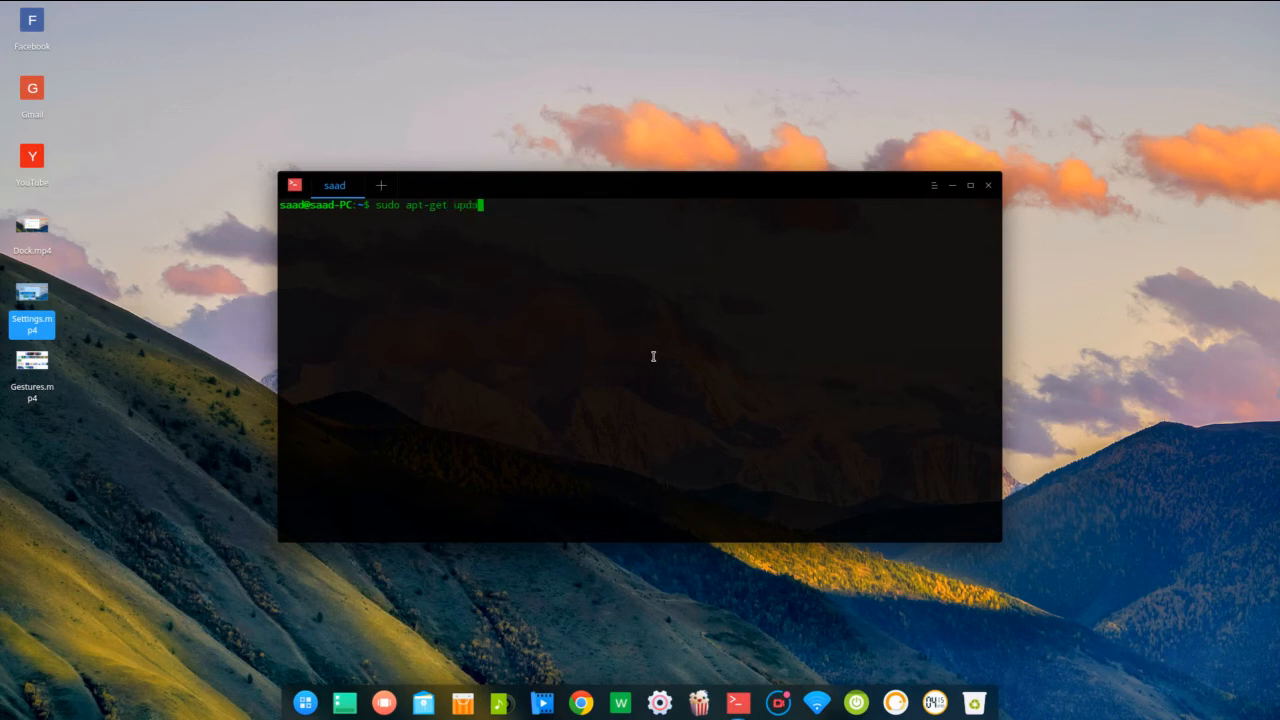
pyautogui.write('e && s')
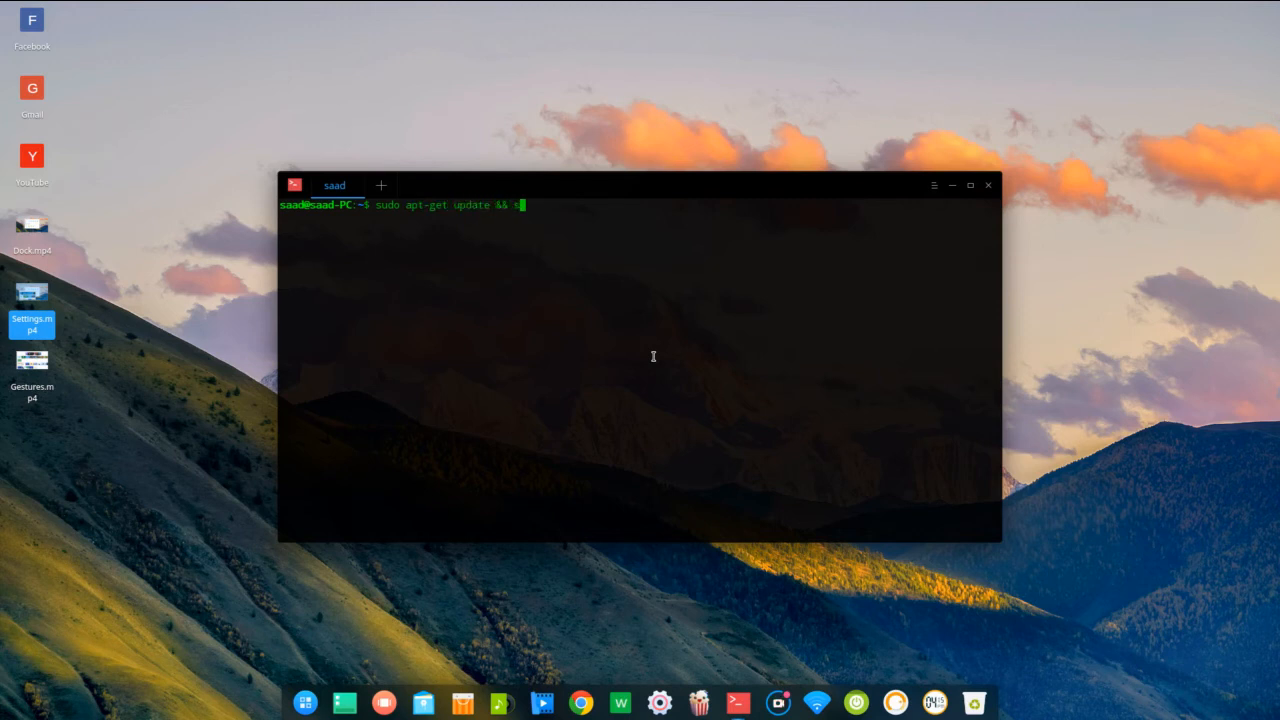
pyautogui.write('udo apt-')
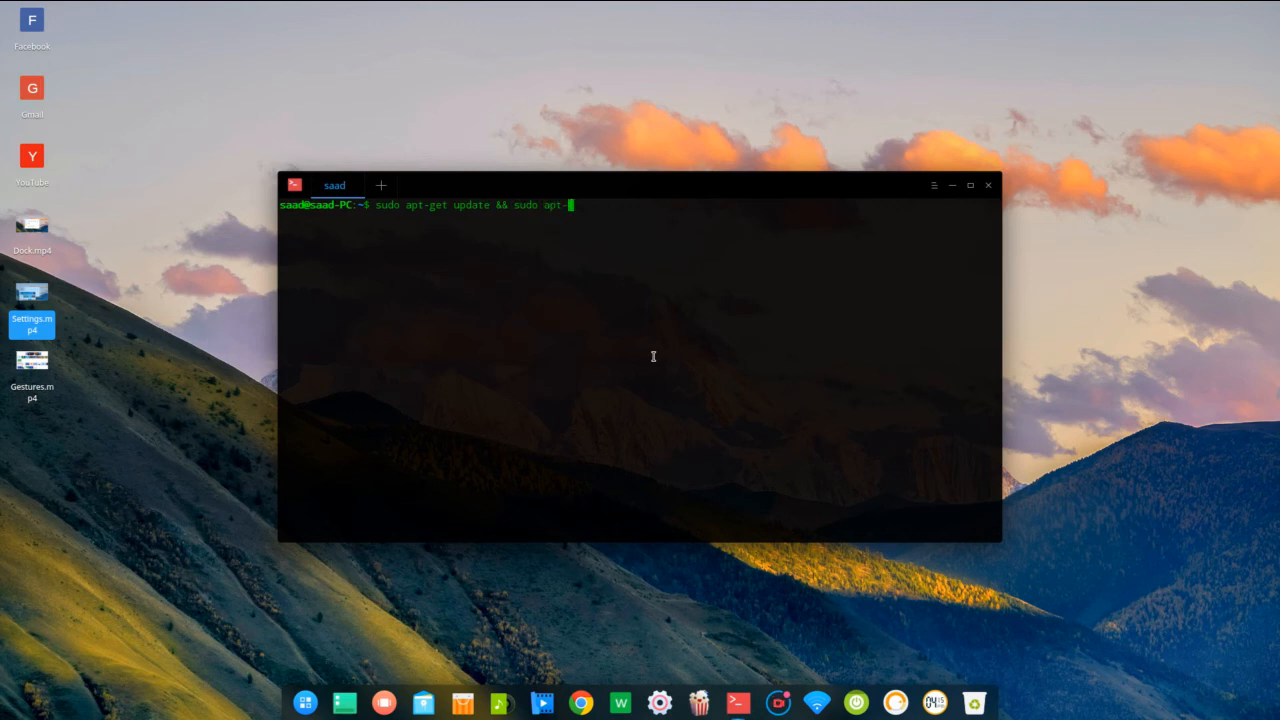
pyautogui.write('get upgr')
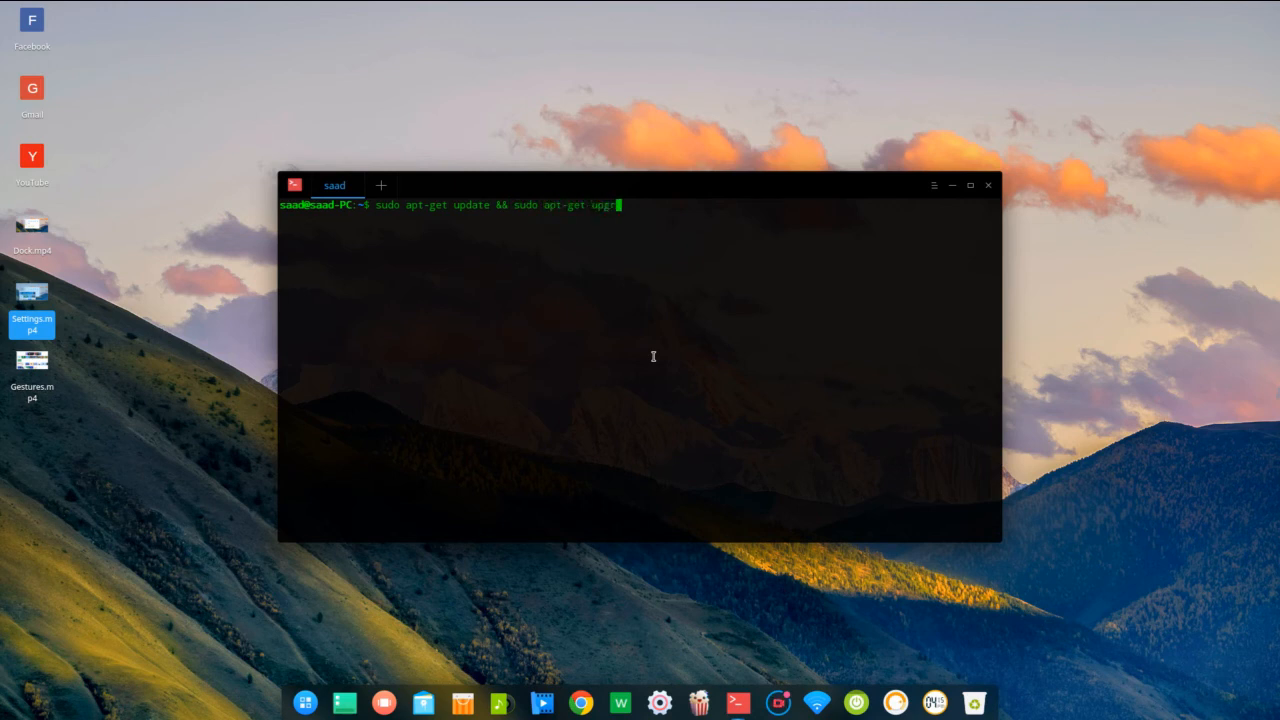
pyautogui.write('ade')
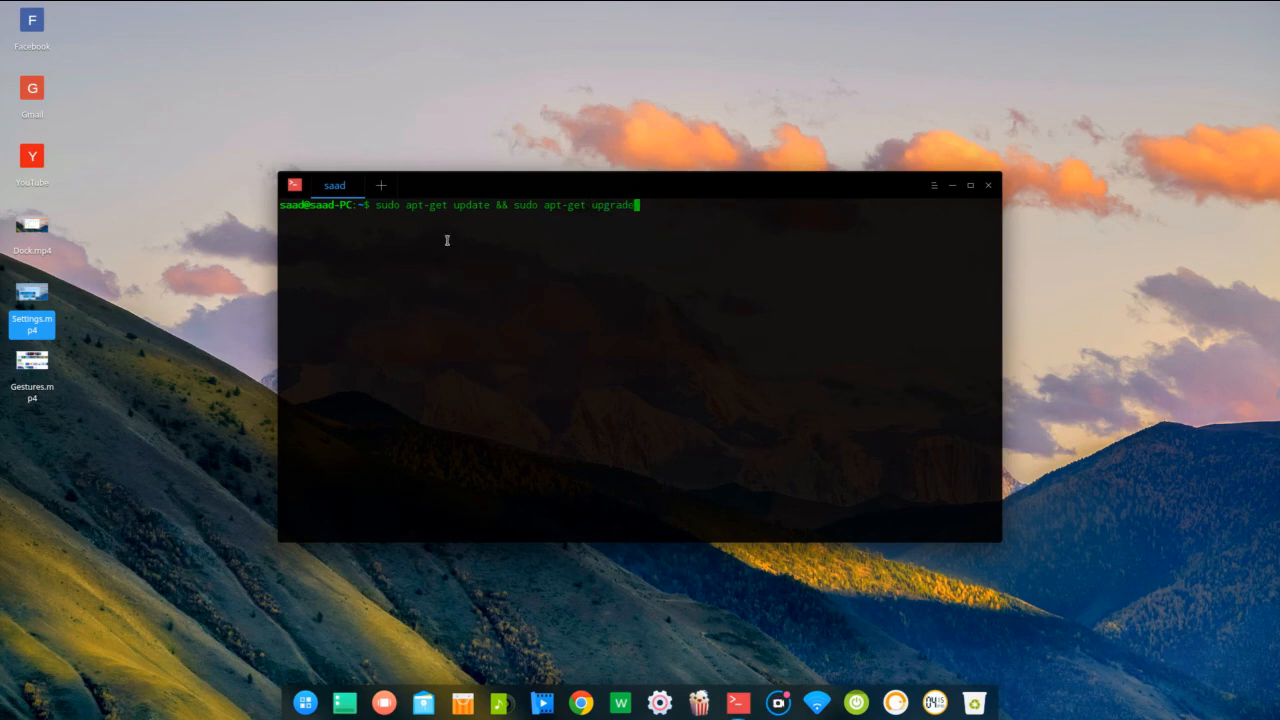
pyautogui.click(660, 702)
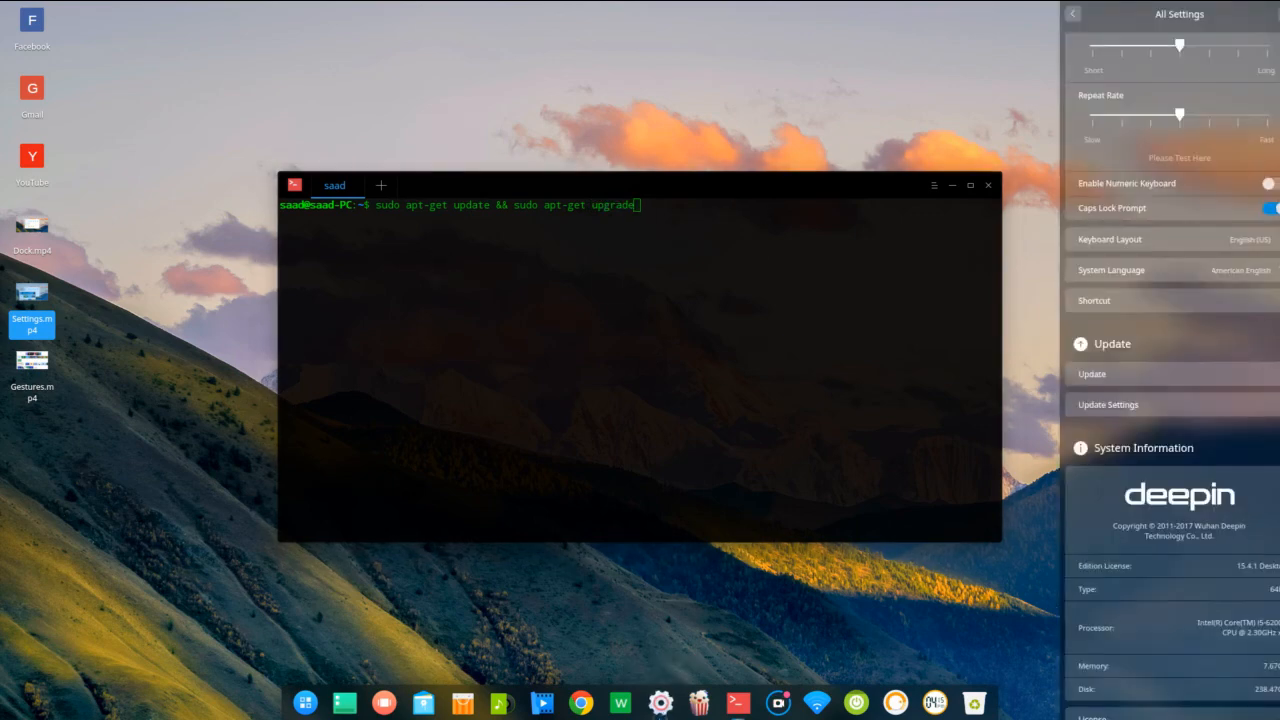
# - Start an update check in Control Center, then return to the terminal command
pyautogui.click(1092, 374)
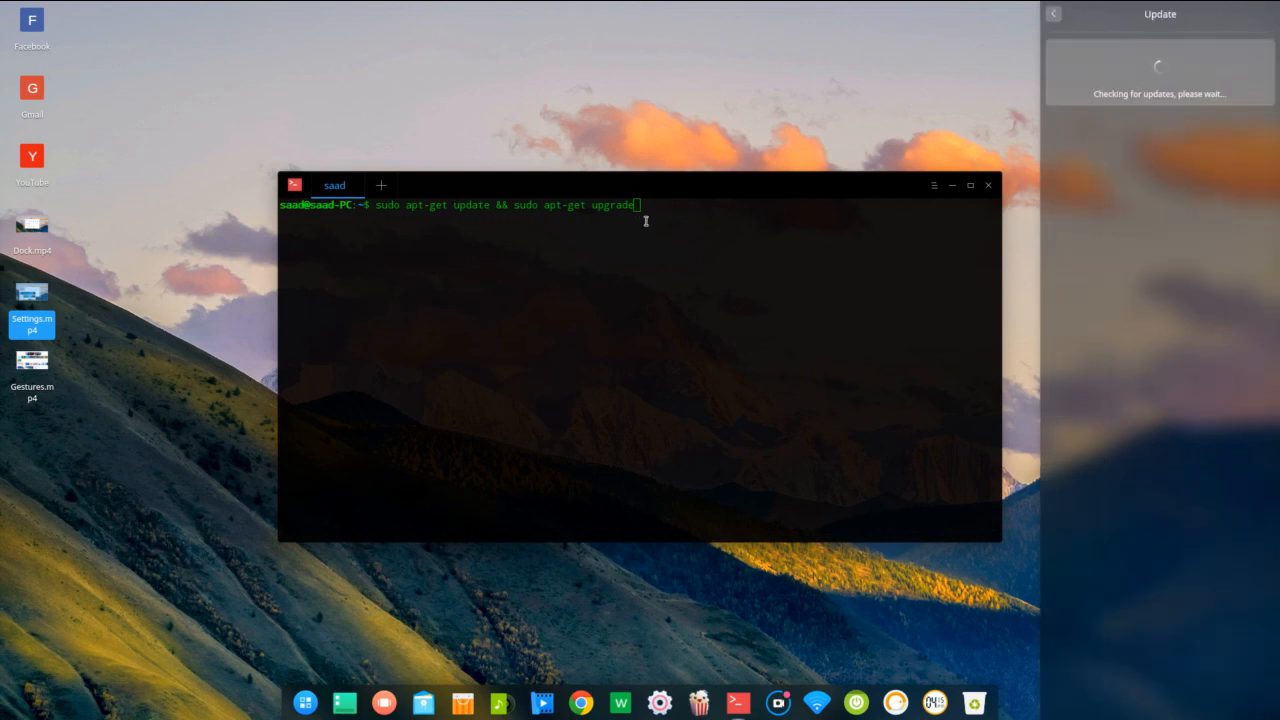
pyautogui.doubleClick(388, 204)
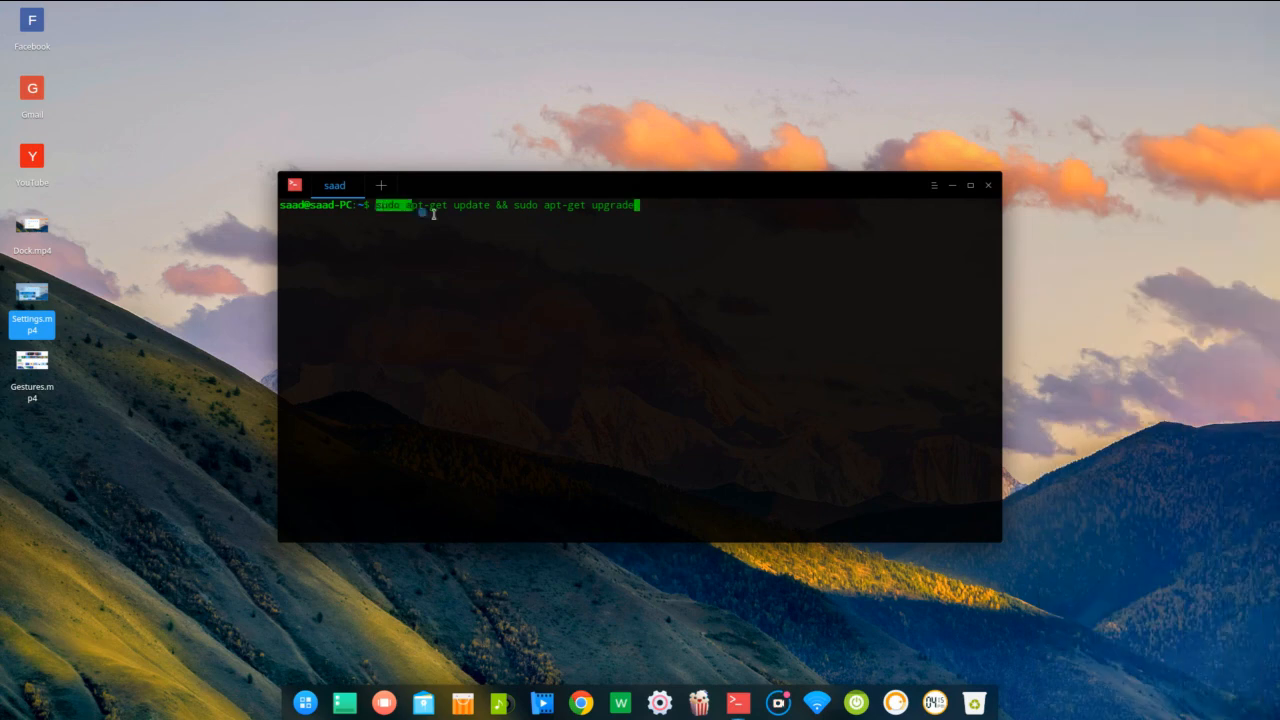